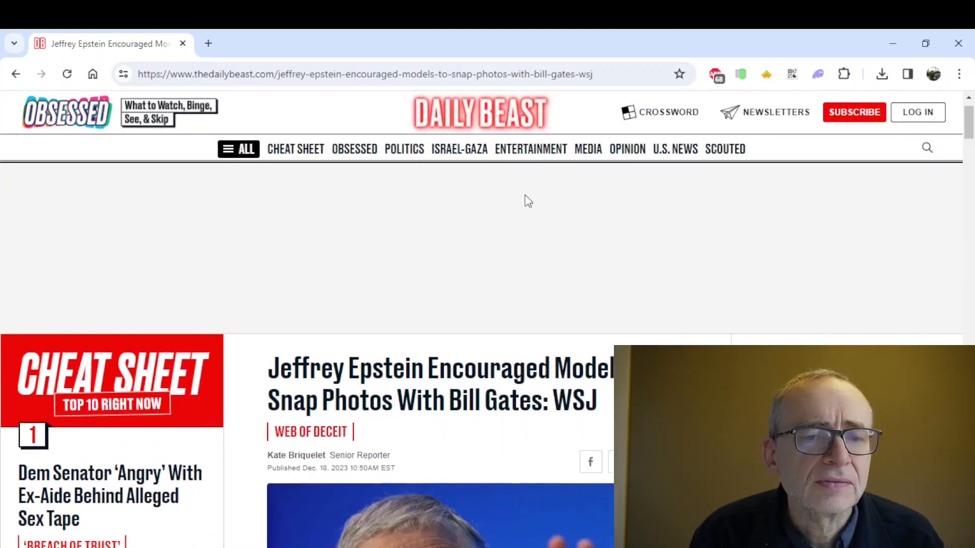
pyautogui.scroll(-3)
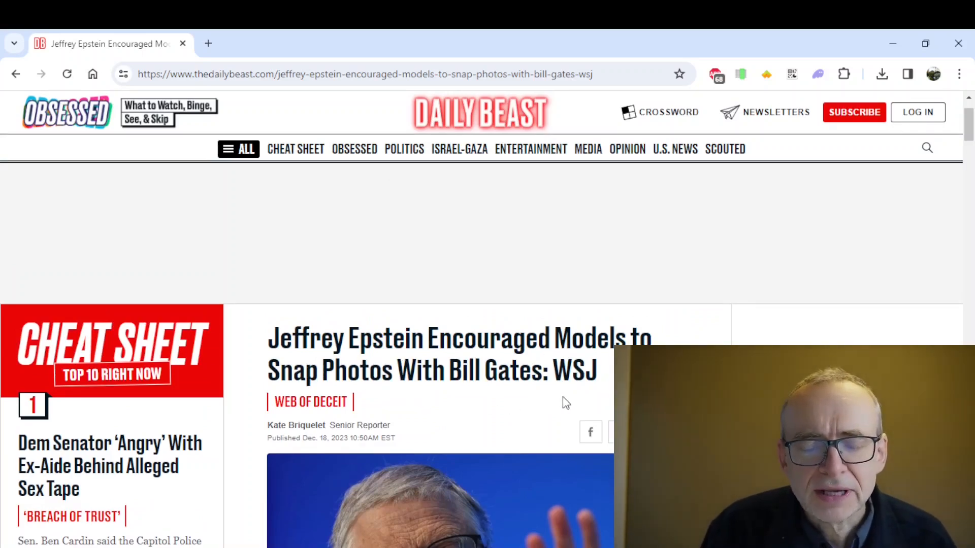
pyautogui.scroll(-3)
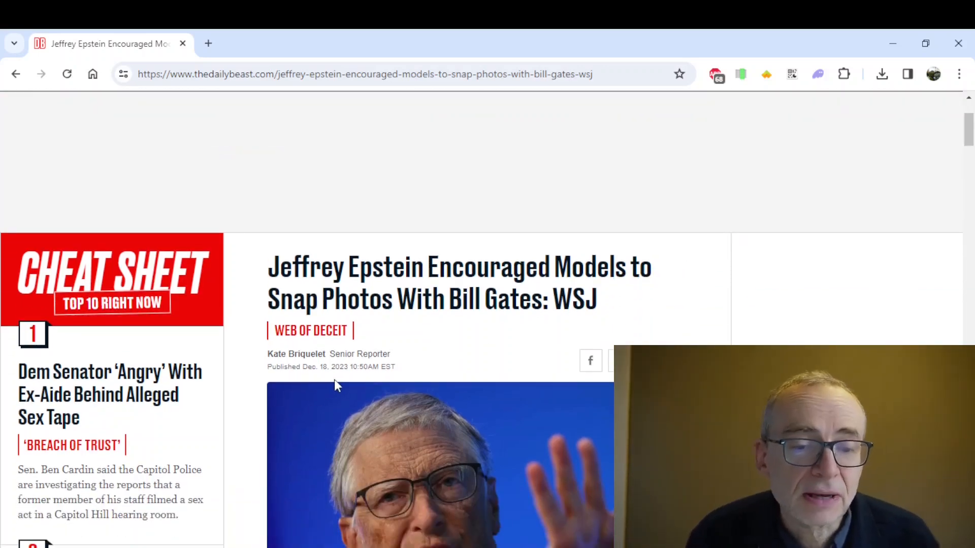
pyautogui.scroll(-3)
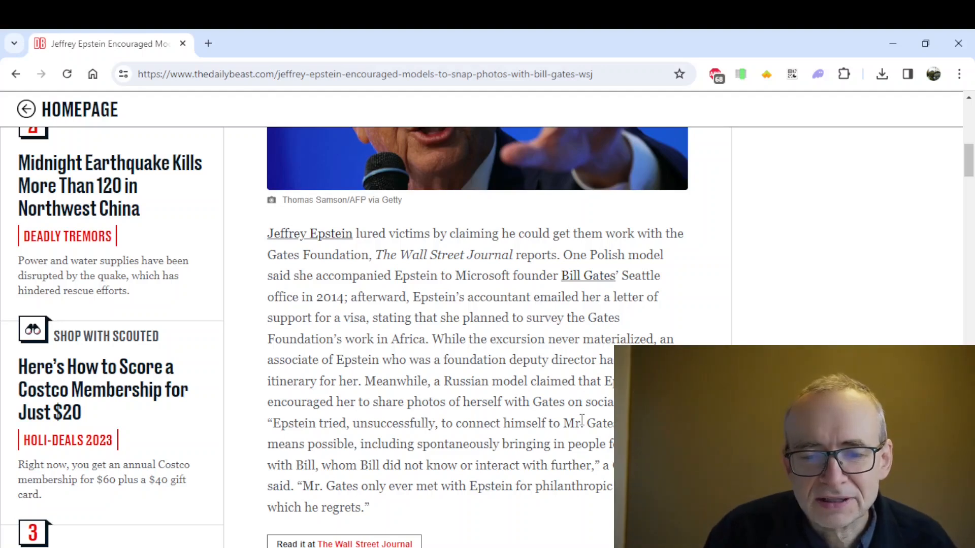
pyautogui.moveTo(509, 519)
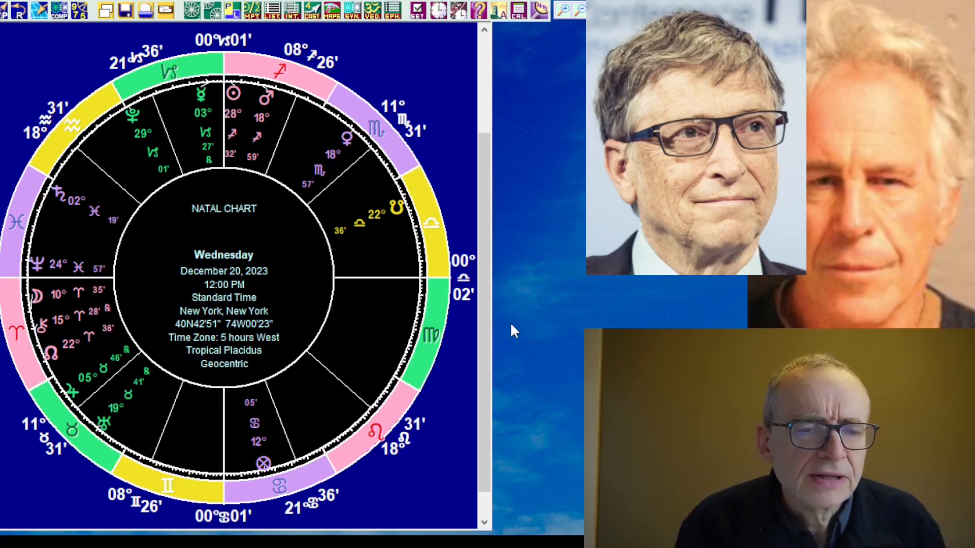
pyautogui.moveTo(41, 305)
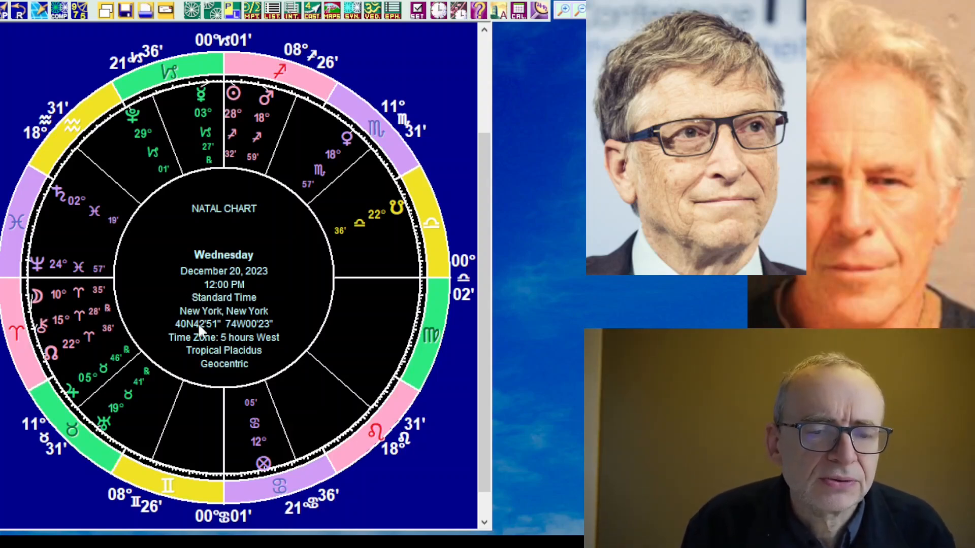
pyautogui.moveTo(72, 298)
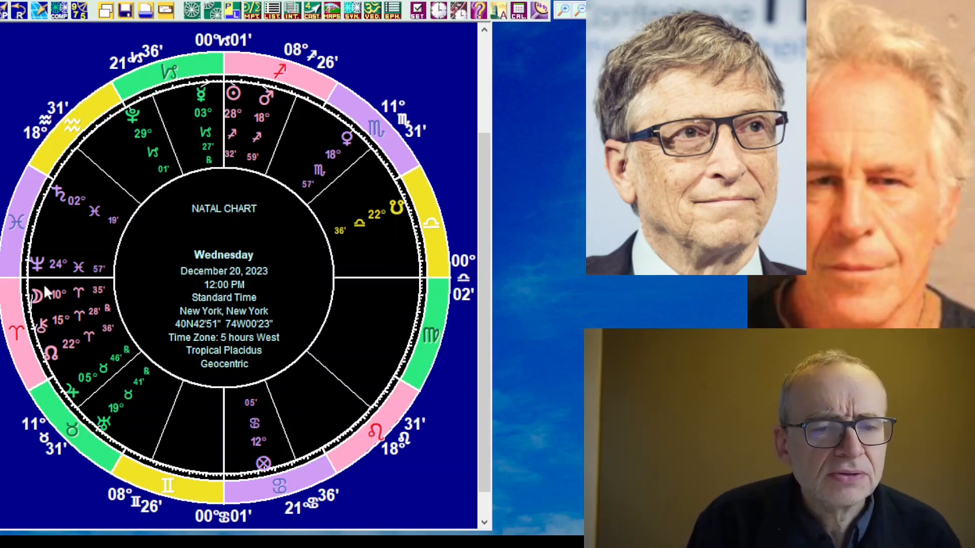
pyautogui.moveTo(233, 124)
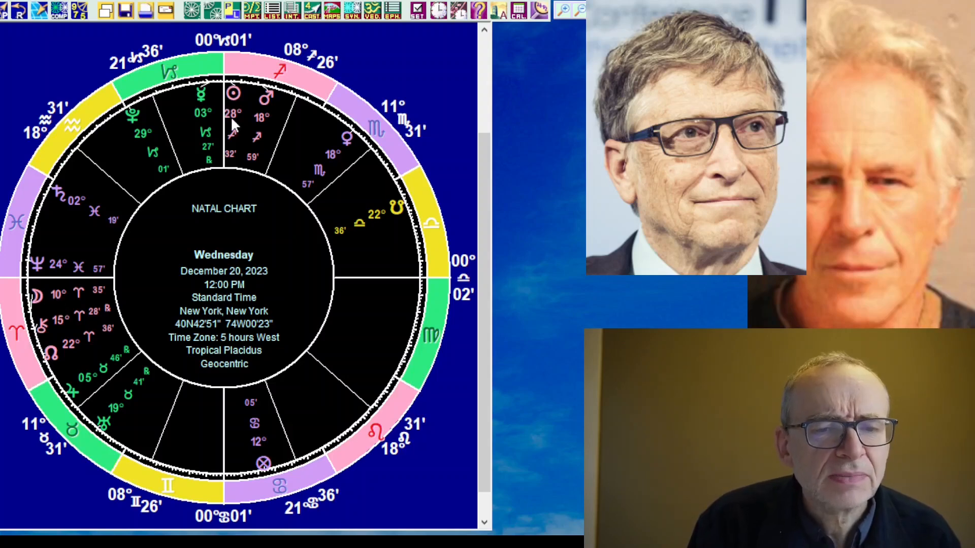
pyautogui.moveTo(181, 147)
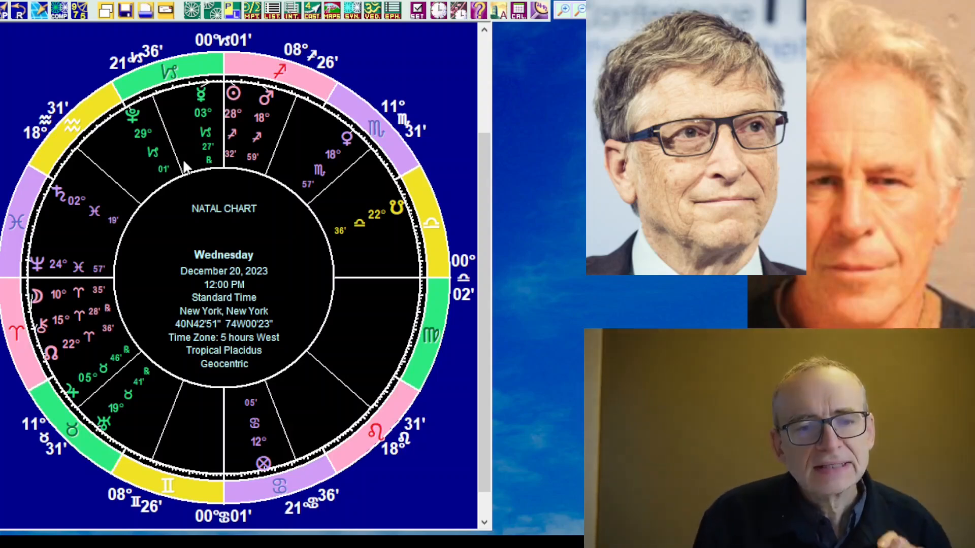
pyautogui.moveTo(159, 102)
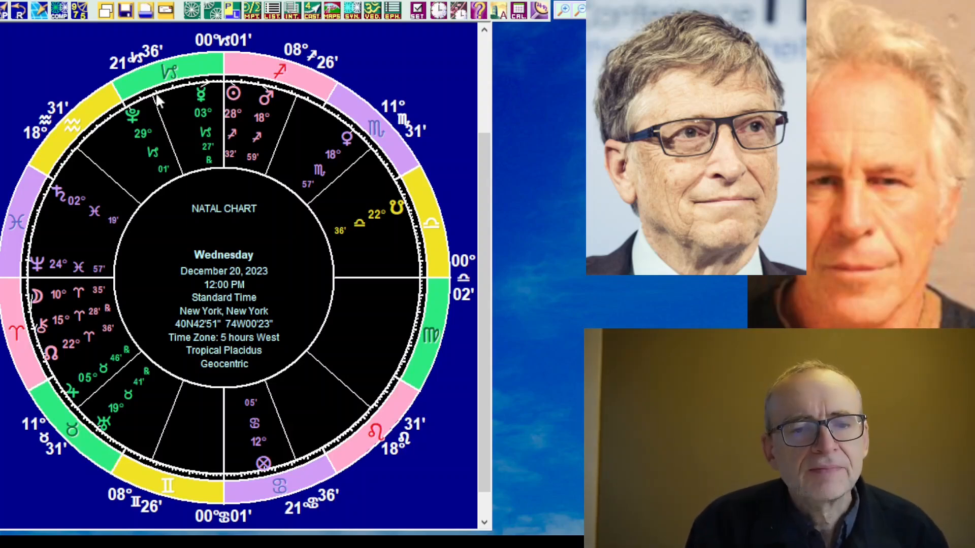
pyautogui.moveTo(230, 122)
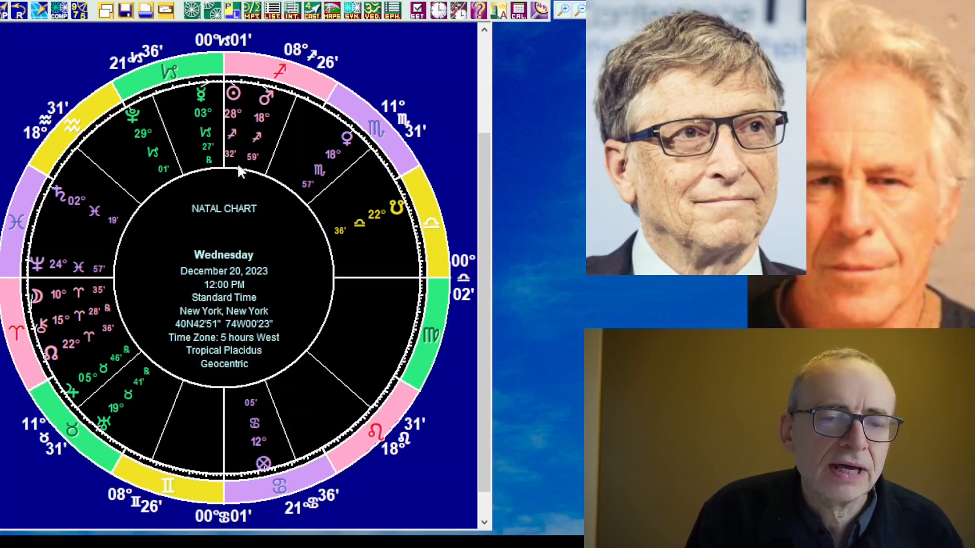
pyautogui.moveTo(255, 149)
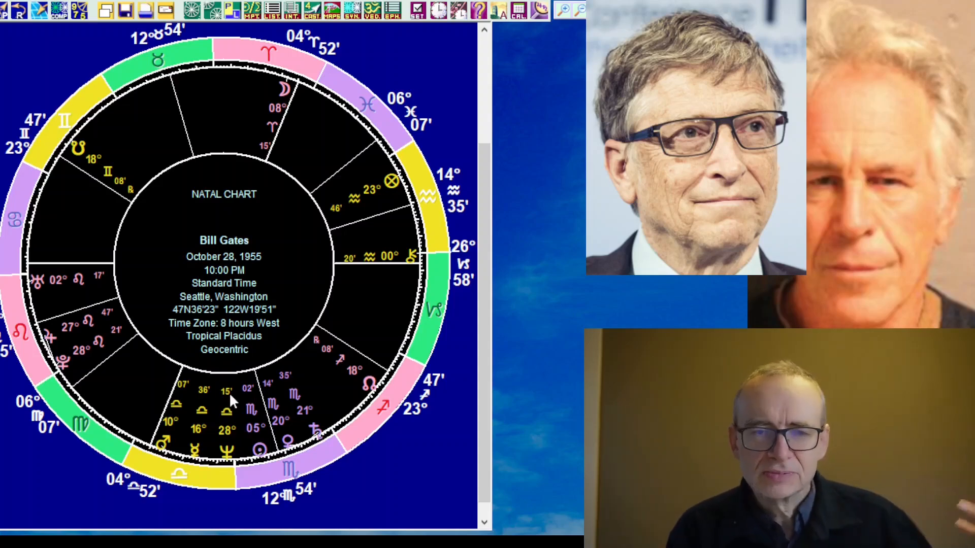
pyautogui.moveTo(228, 219)
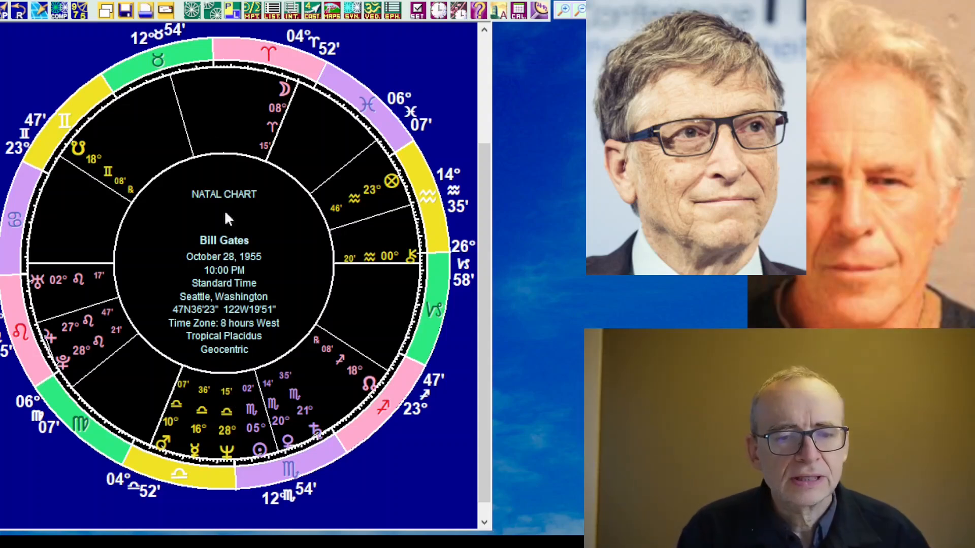
pyautogui.moveTo(193, 67)
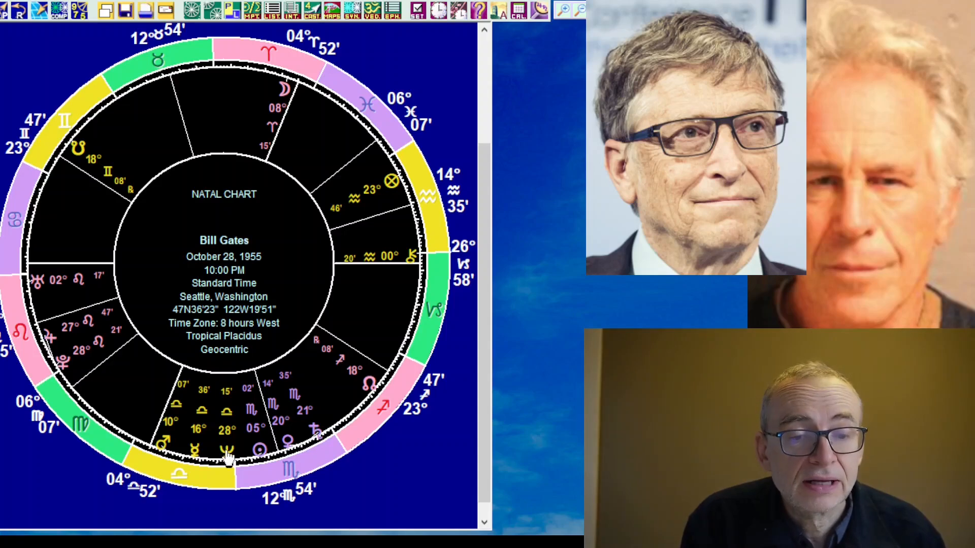
pyautogui.moveTo(28, 268)
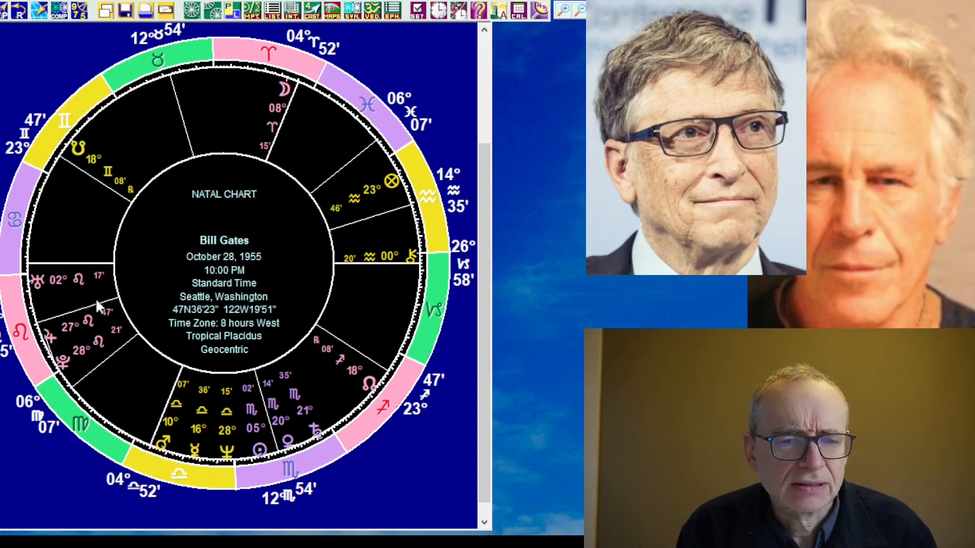
pyautogui.moveTo(227, 457)
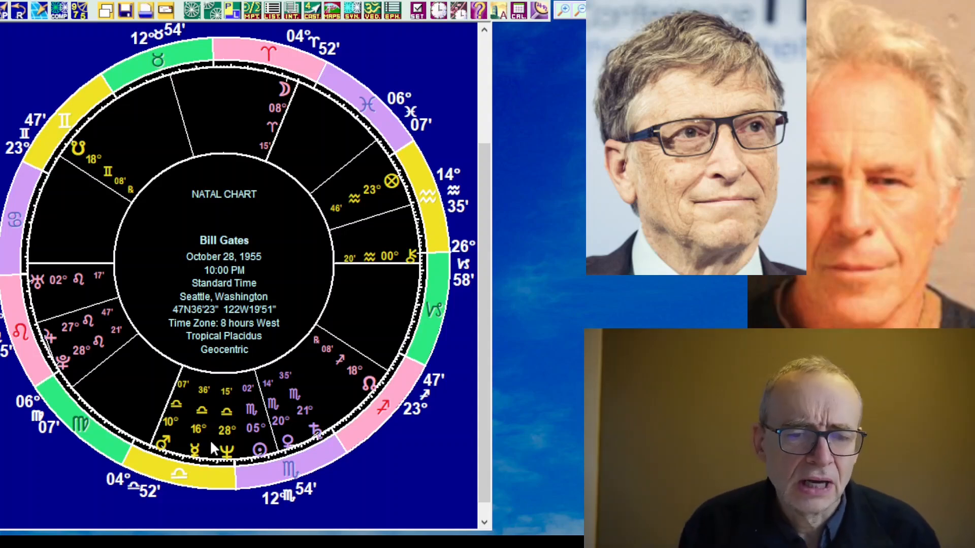
pyautogui.moveTo(295, 429)
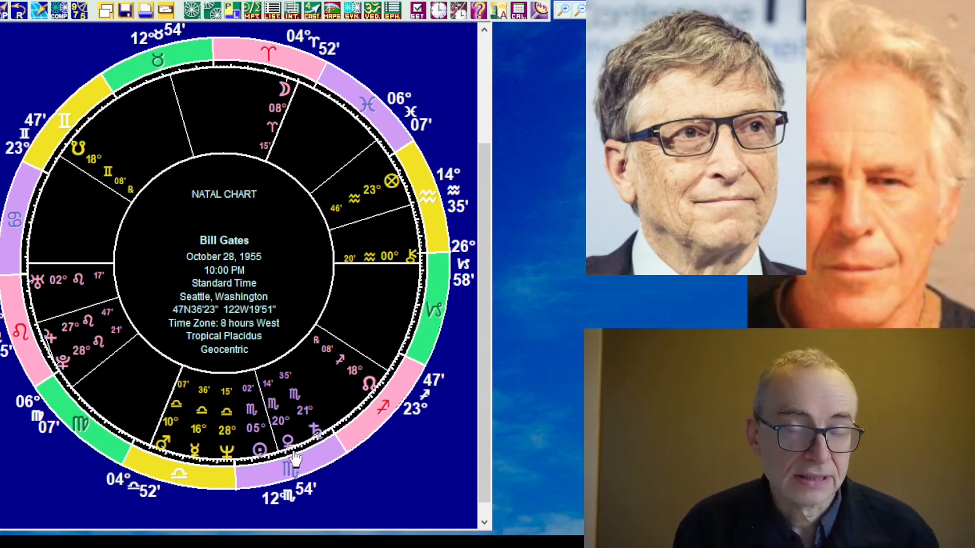
pyautogui.moveTo(161, 451)
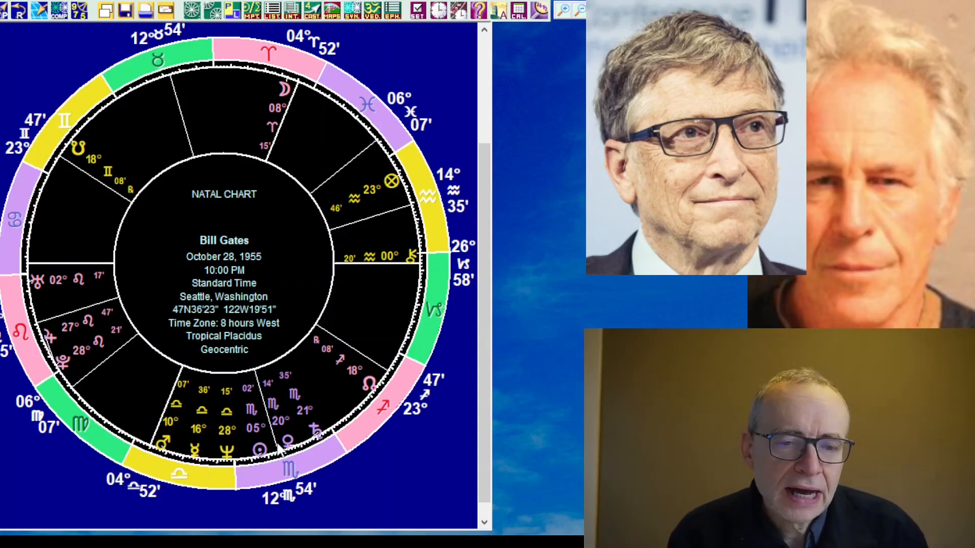
pyautogui.moveTo(155, 457)
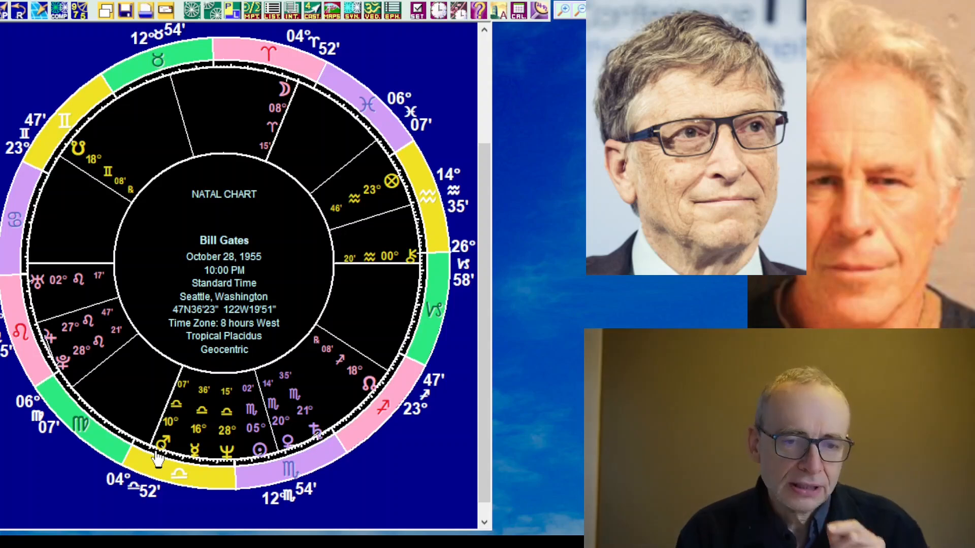
pyautogui.moveTo(279, 111)
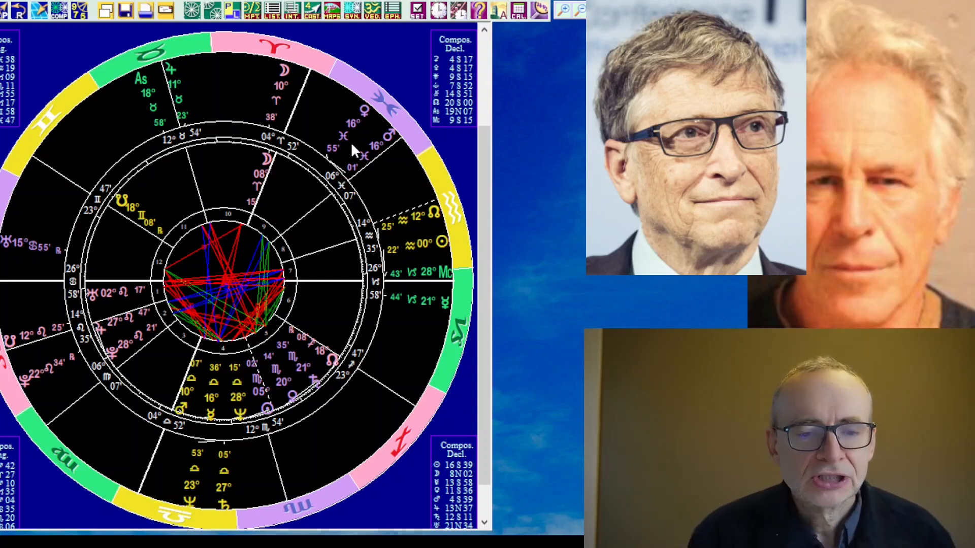
pyautogui.moveTo(349, 161)
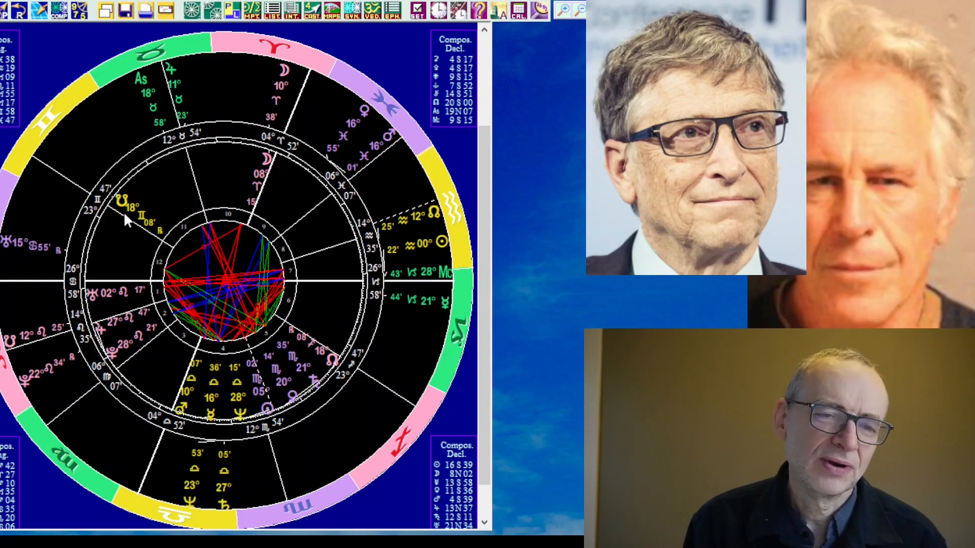
pyautogui.moveTo(149, 235)
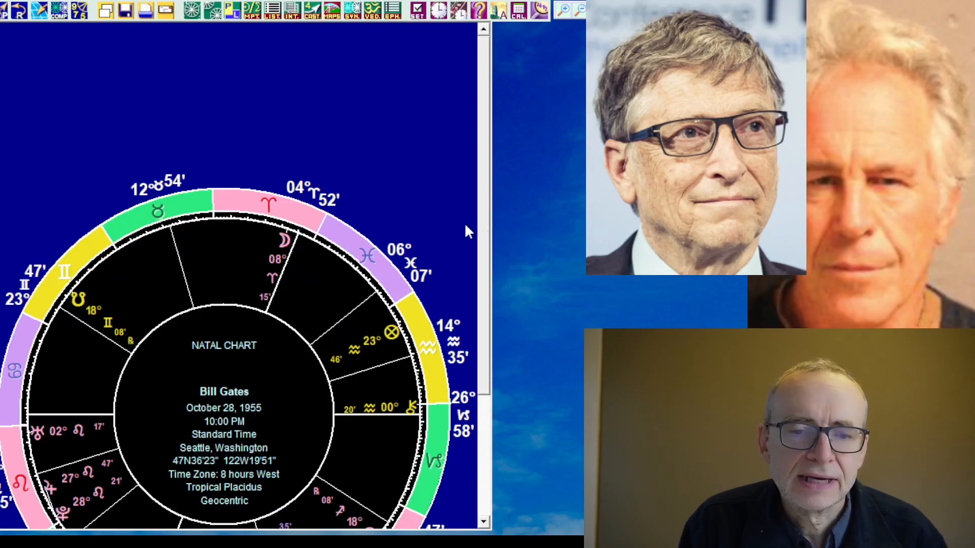
pyautogui.scroll(-3)
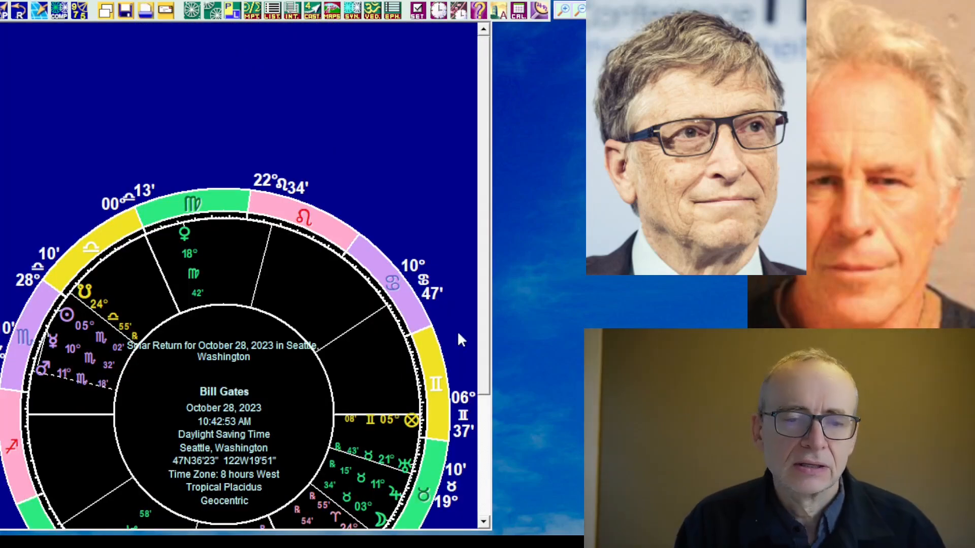
pyautogui.scroll(-3)
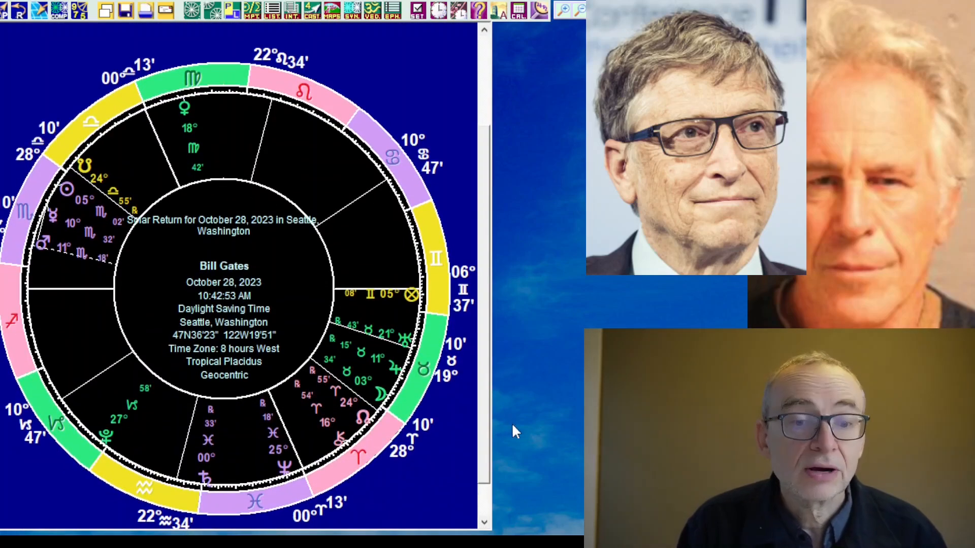
pyautogui.moveTo(662, 327)
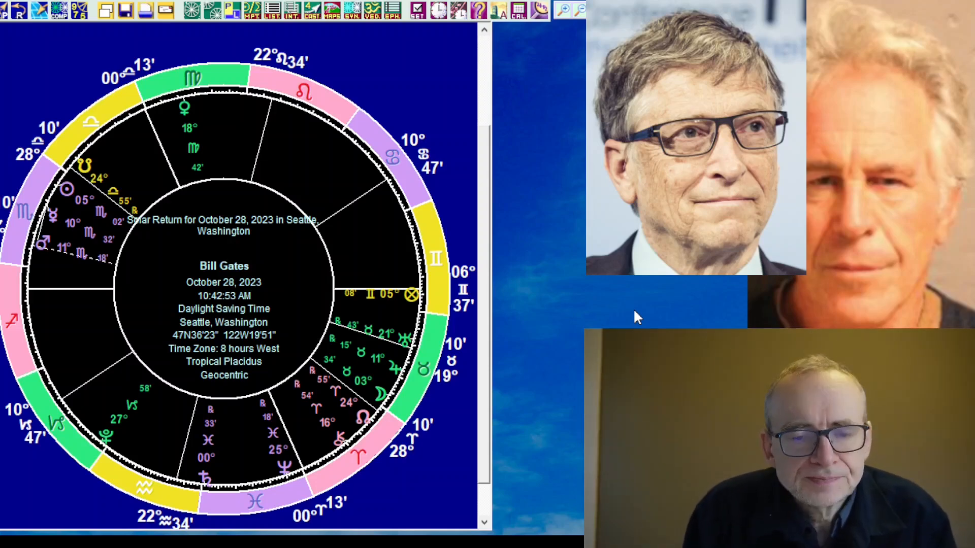
pyautogui.moveTo(238, 182)
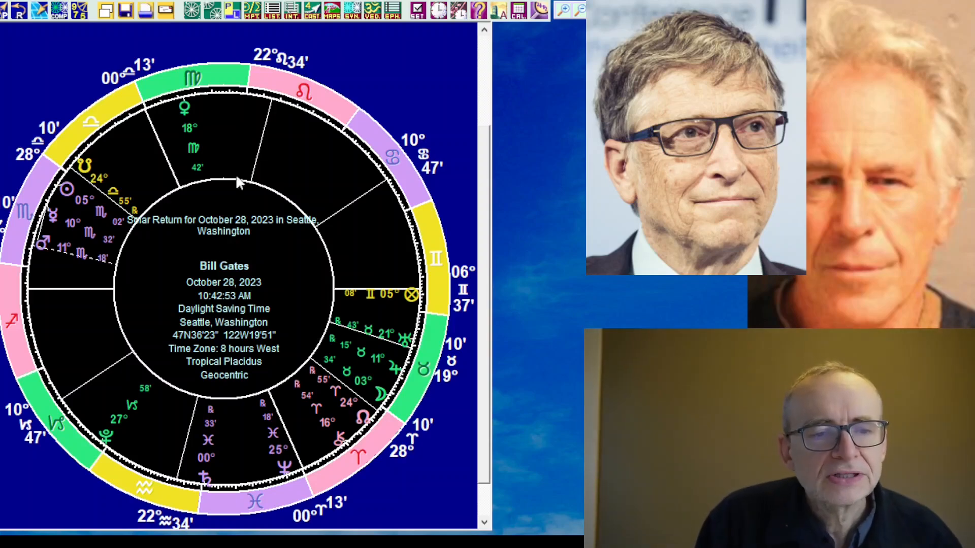
pyautogui.moveTo(379, 373)
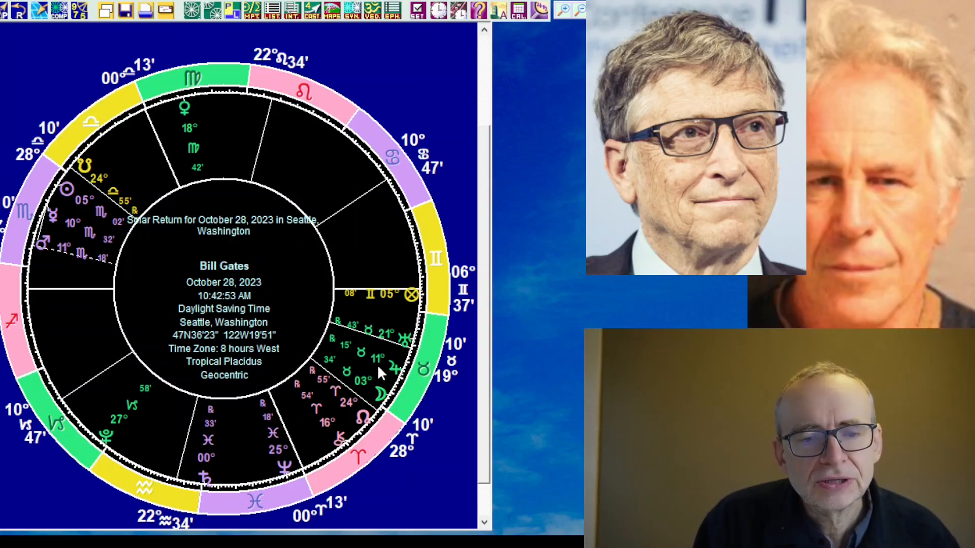
pyautogui.moveTo(379, 361)
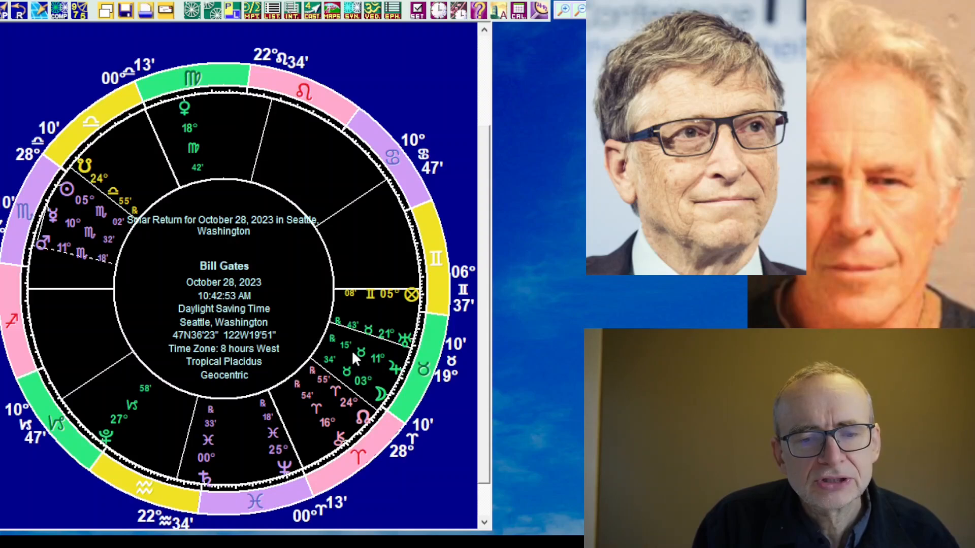
pyautogui.moveTo(221, 297)
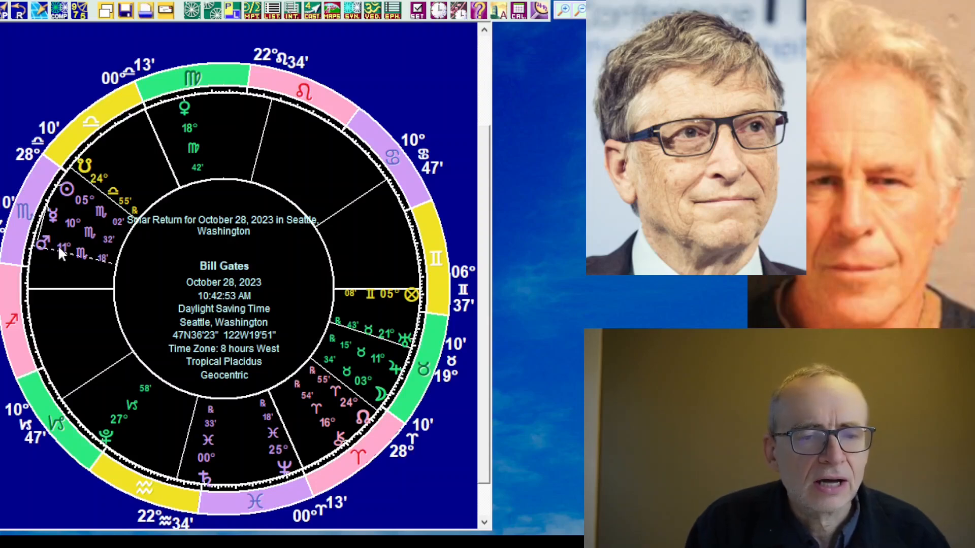
pyautogui.moveTo(72, 230)
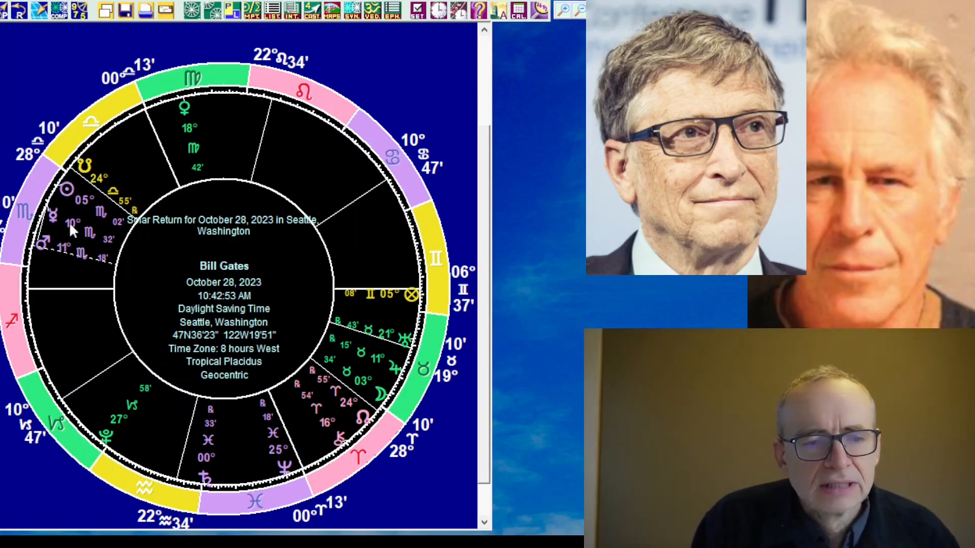
pyautogui.moveTo(66, 236)
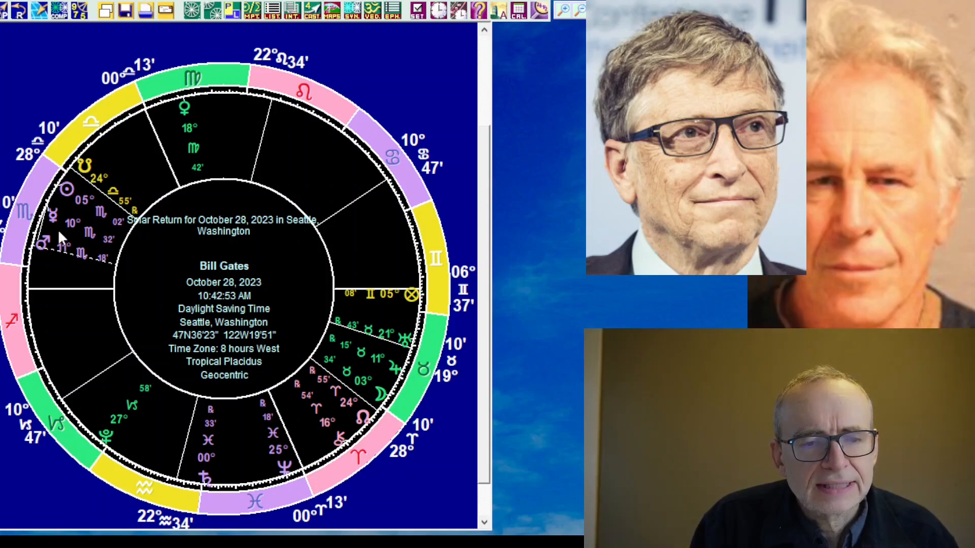
pyautogui.moveTo(370, 373)
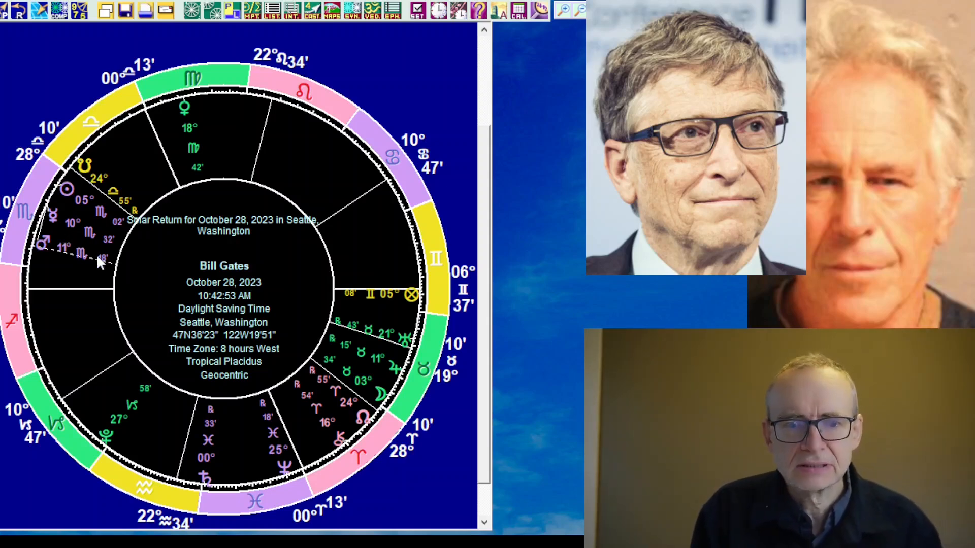
pyautogui.moveTo(382, 395)
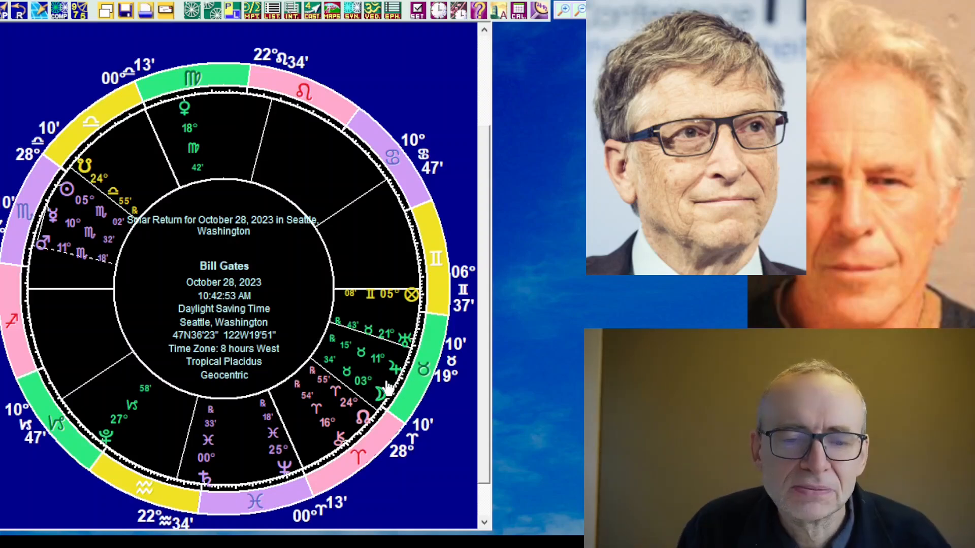
pyautogui.moveTo(71, 255)
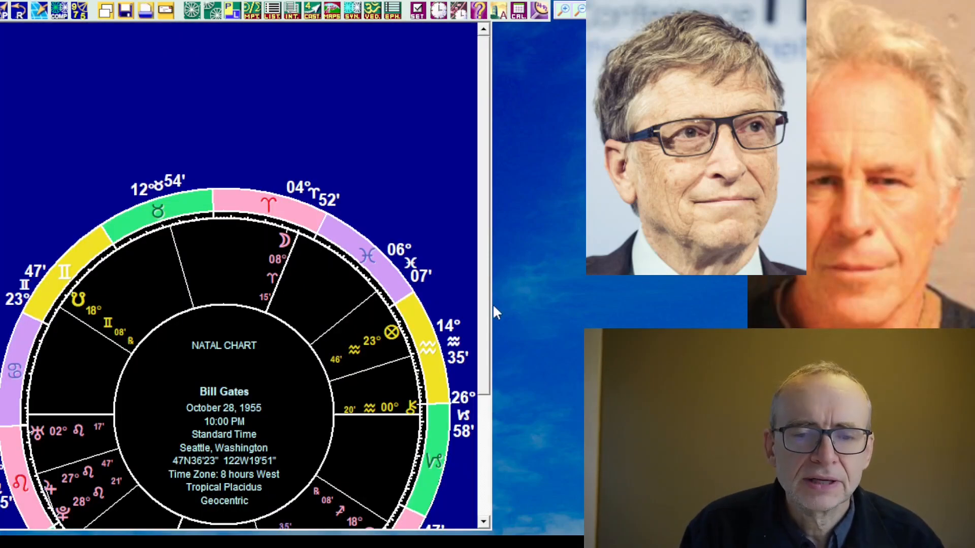
pyautogui.scroll(-3)
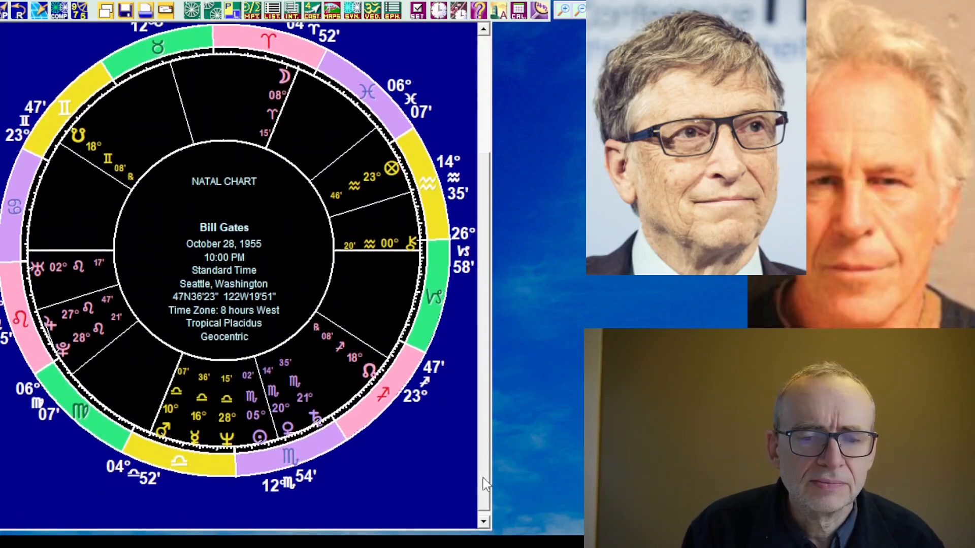
pyautogui.scroll(-3)
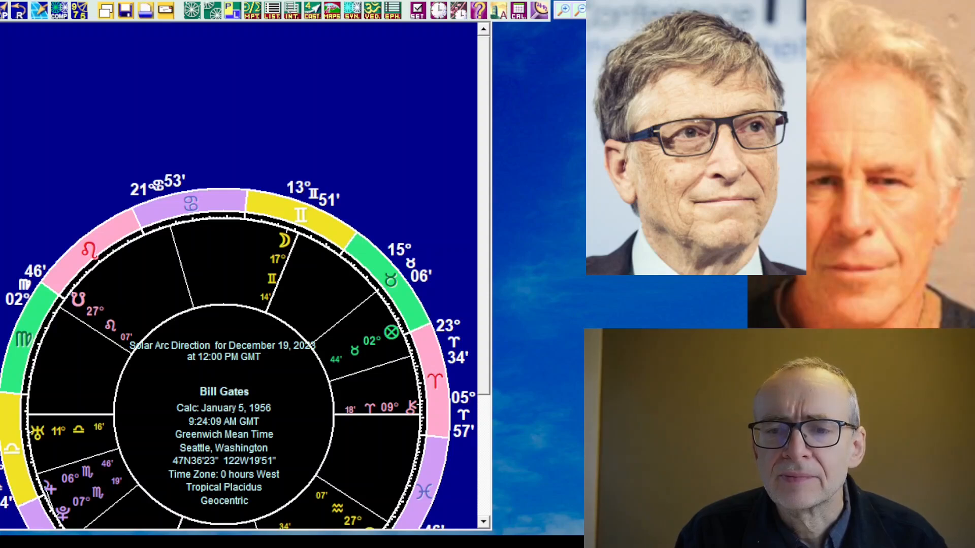
pyautogui.scroll(-3)
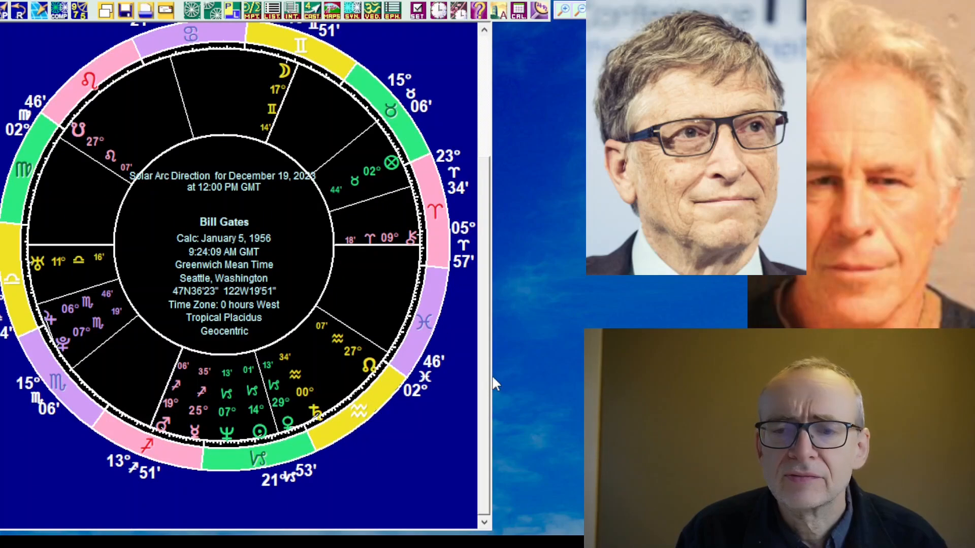
pyautogui.moveTo(484, 258)
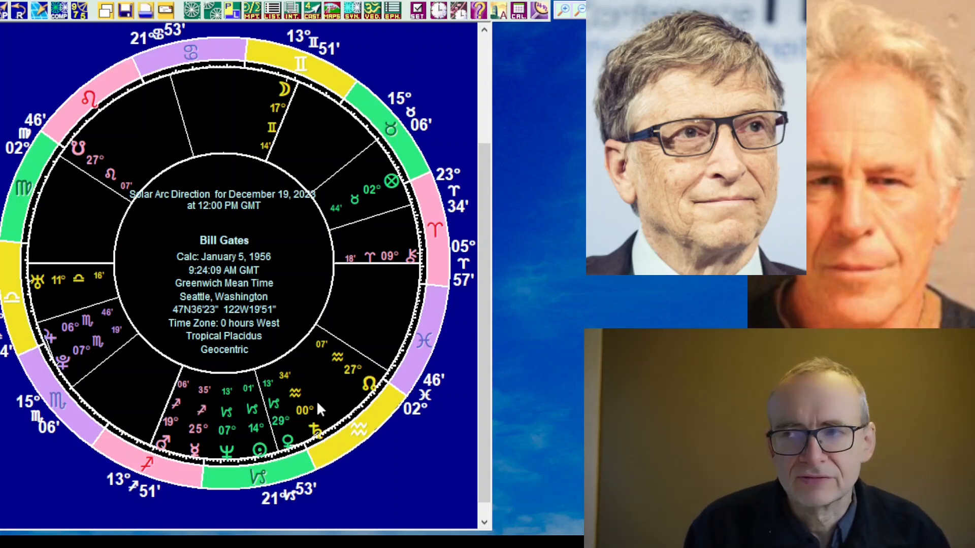
pyautogui.moveTo(438, 391)
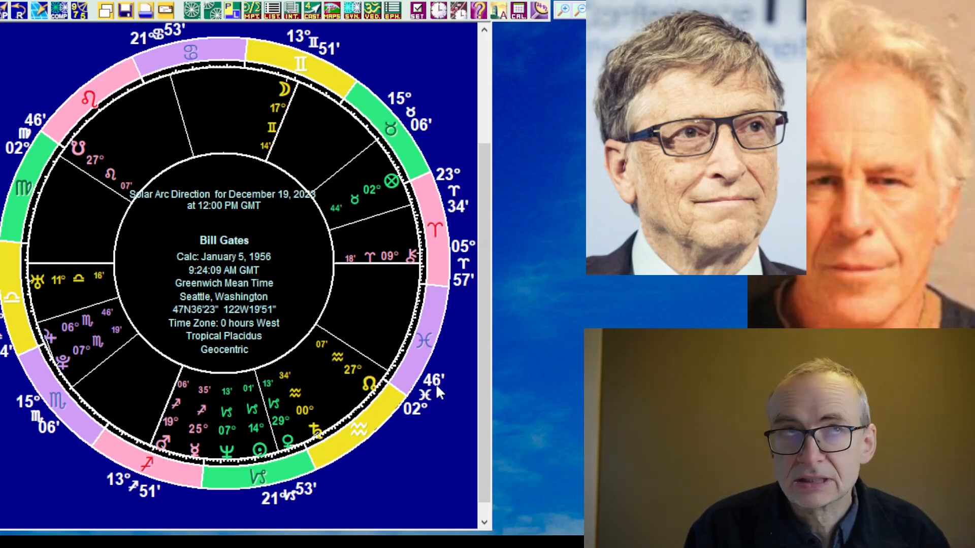
pyautogui.moveTo(640, 319)
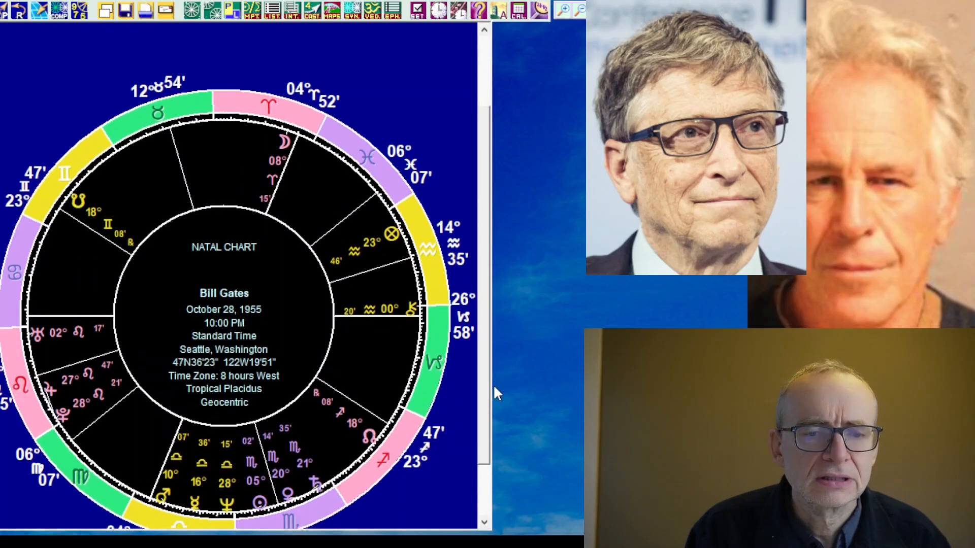
pyautogui.scroll(-3)
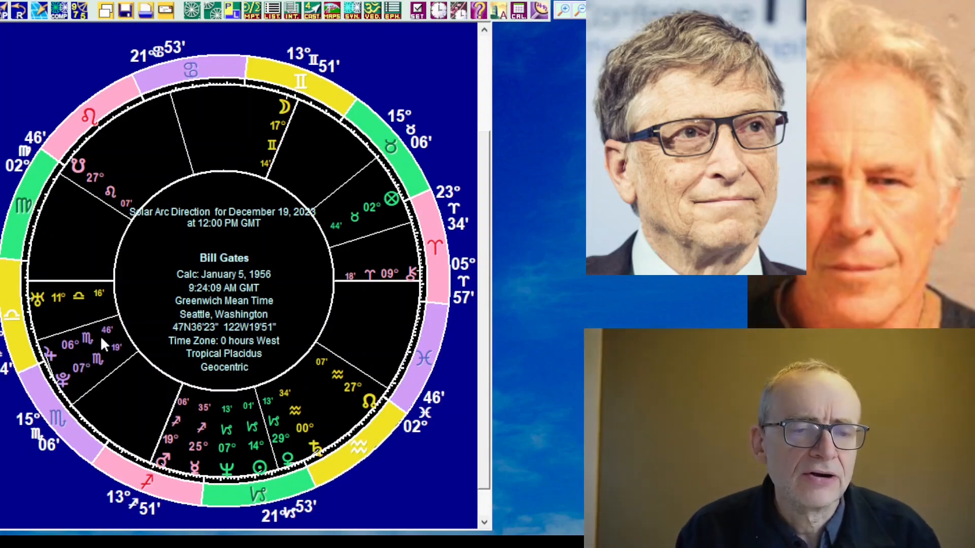
pyautogui.moveTo(91, 338)
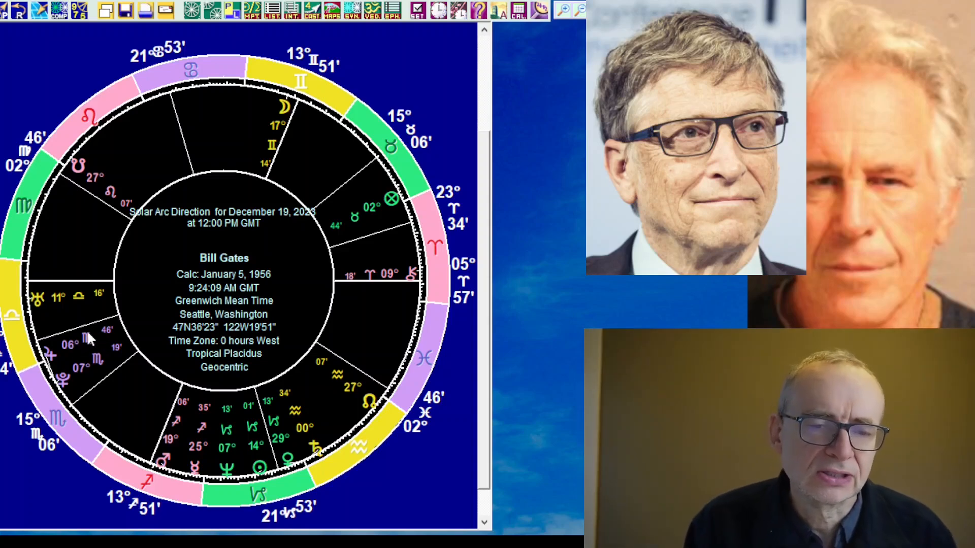
pyautogui.moveTo(78, 373)
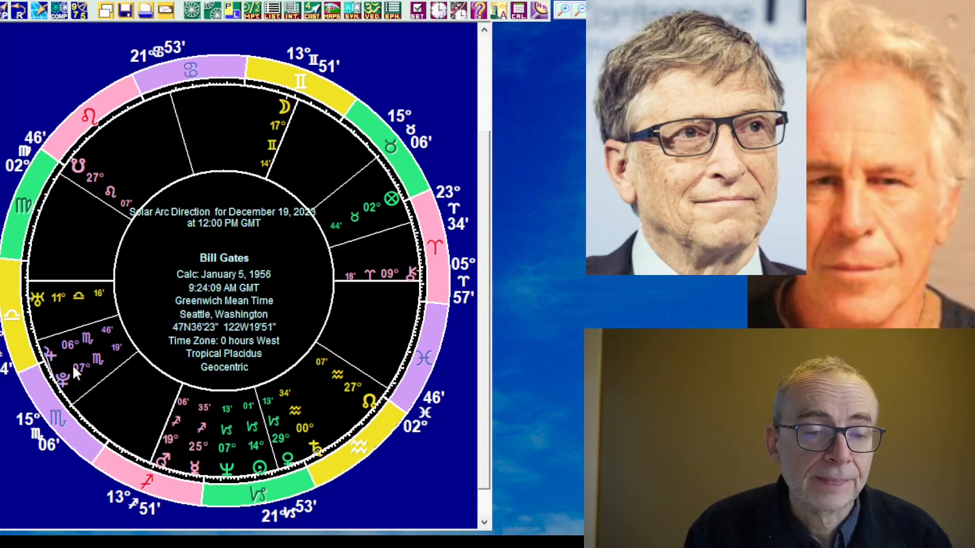
pyautogui.moveTo(140, 336)
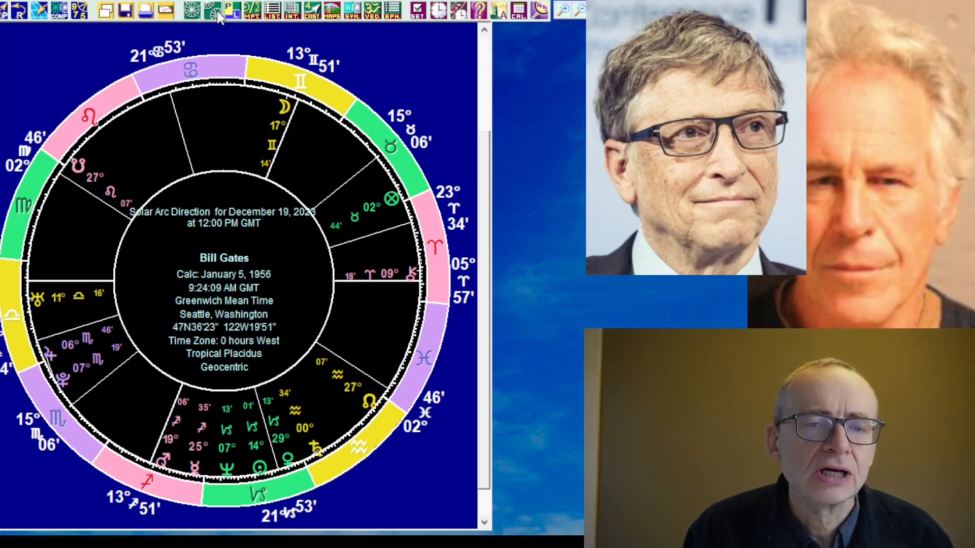
pyautogui.moveTo(277, 96)
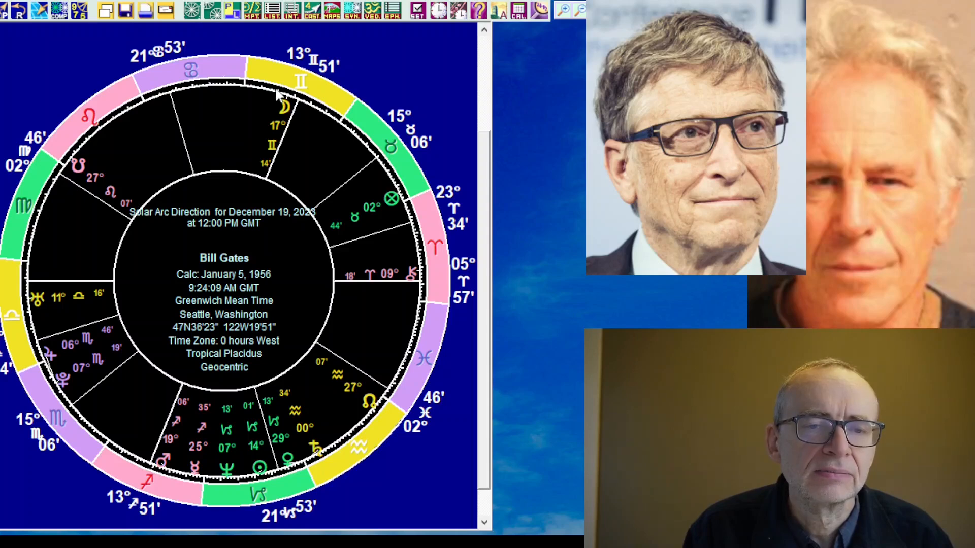
pyautogui.moveTo(554, 357)
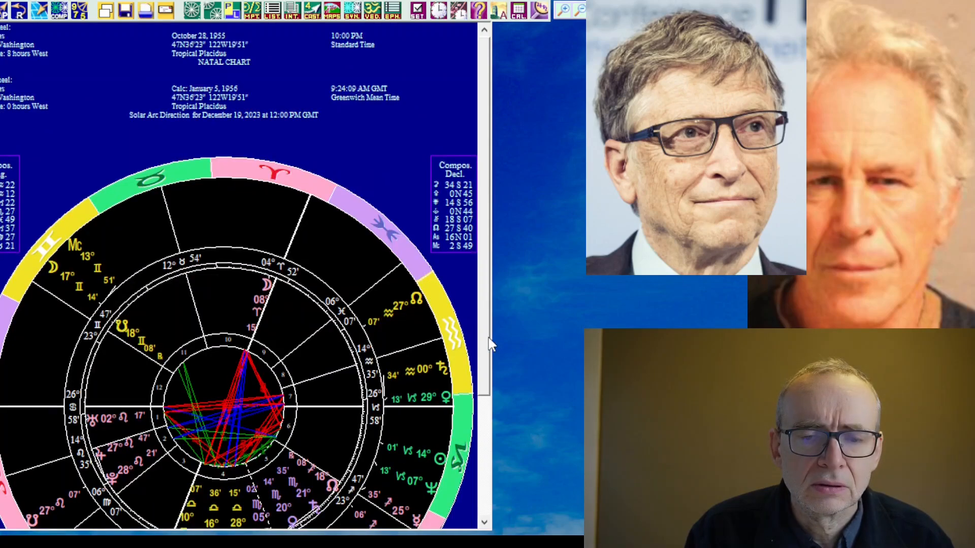
pyautogui.scroll(-3)
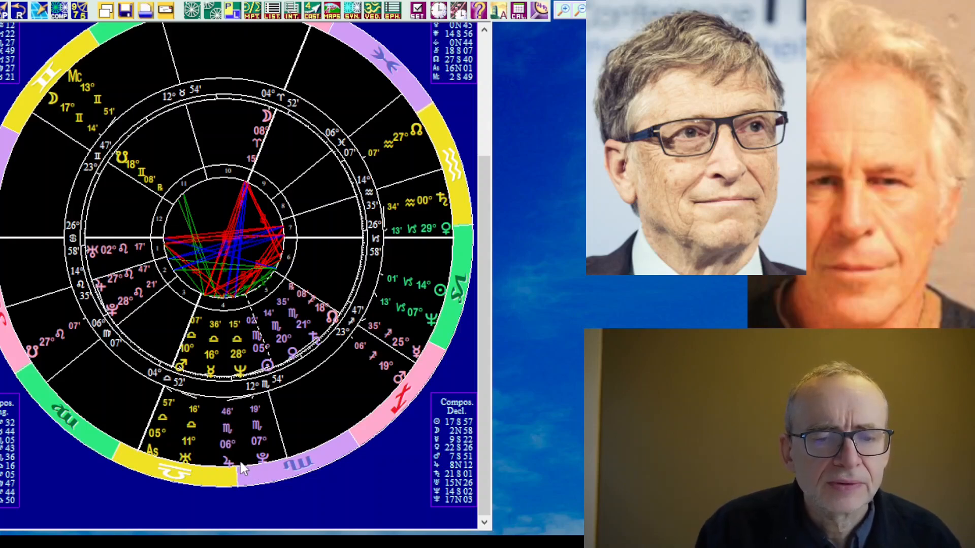
pyautogui.moveTo(258, 366)
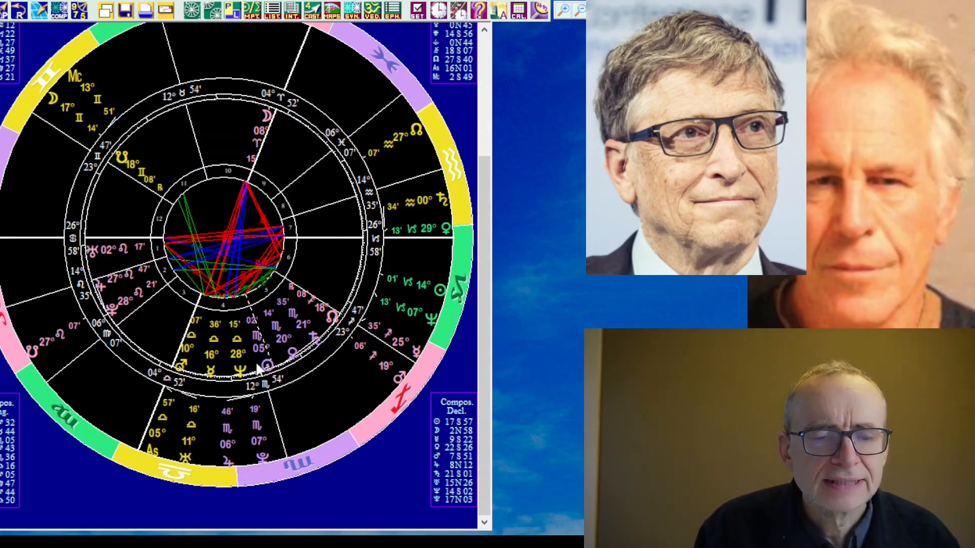
pyautogui.moveTo(211, 236)
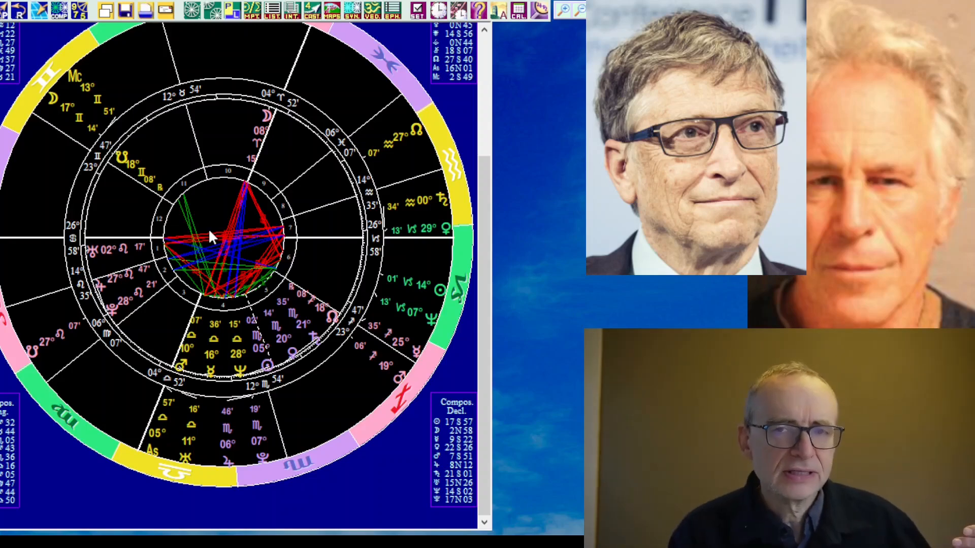